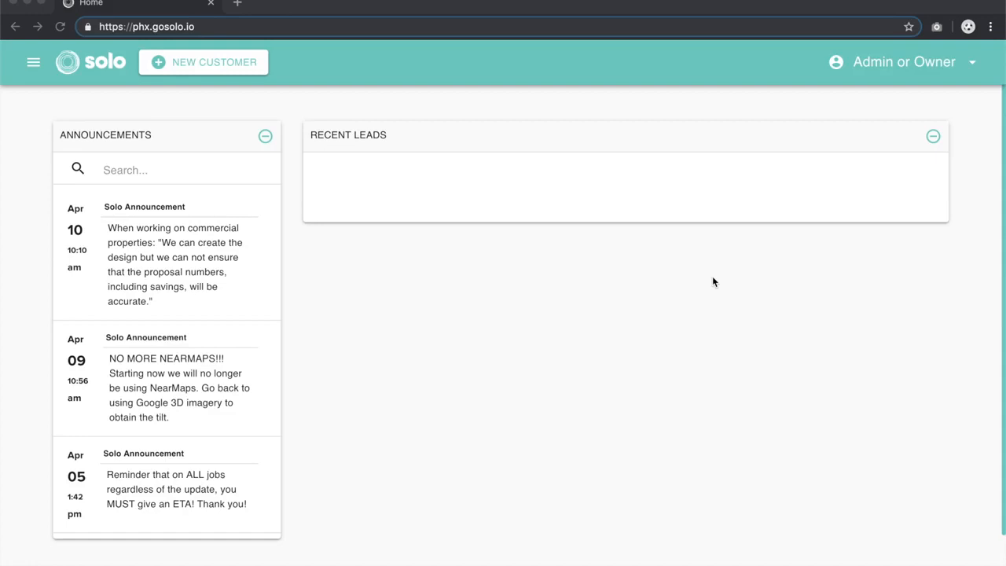
mouse_move(826, 113)
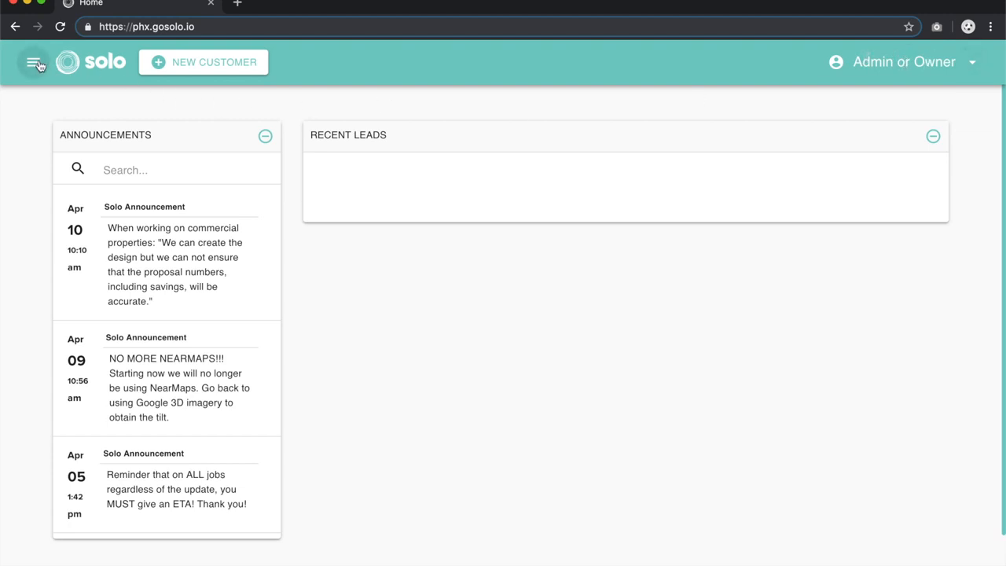
Reach the Create New User form via the menu's Company section
left_click(34, 63)
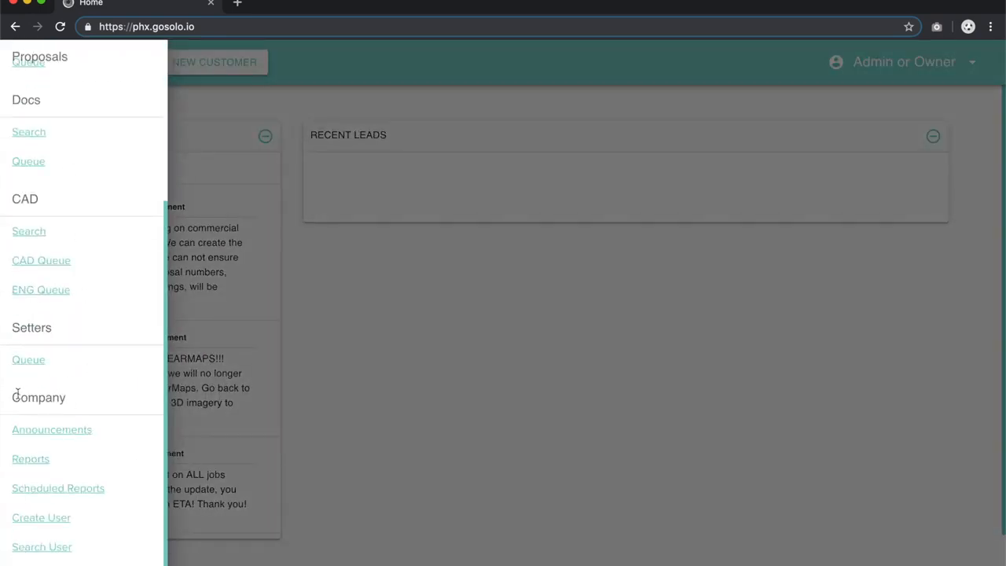
mouse_move(50, 517)
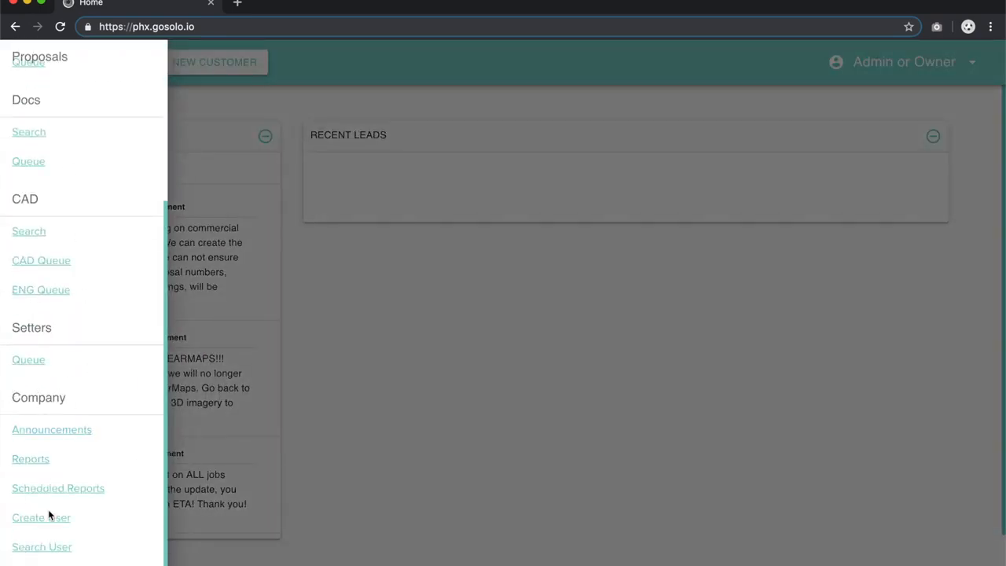
left_click(41, 518)
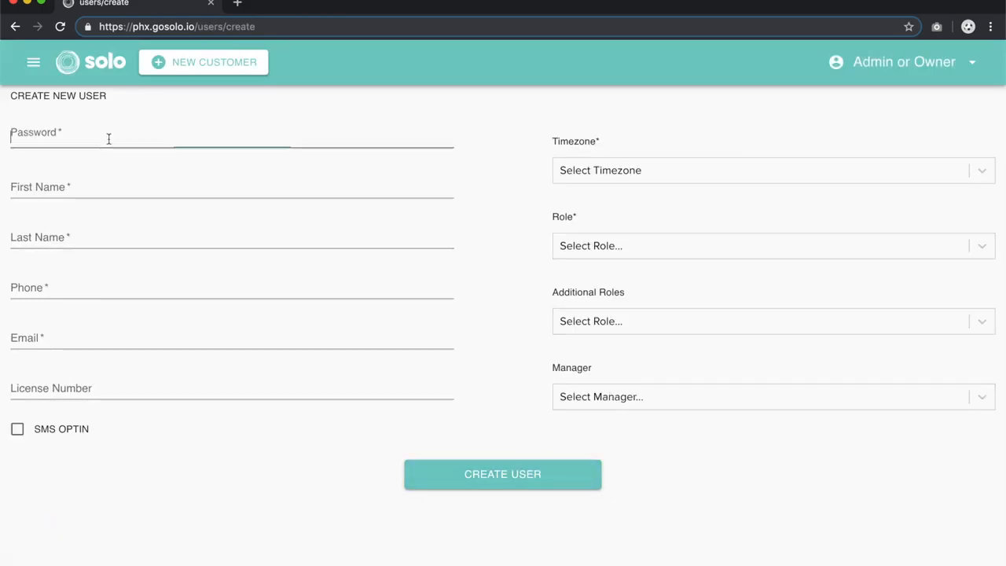
left_click(109, 139)
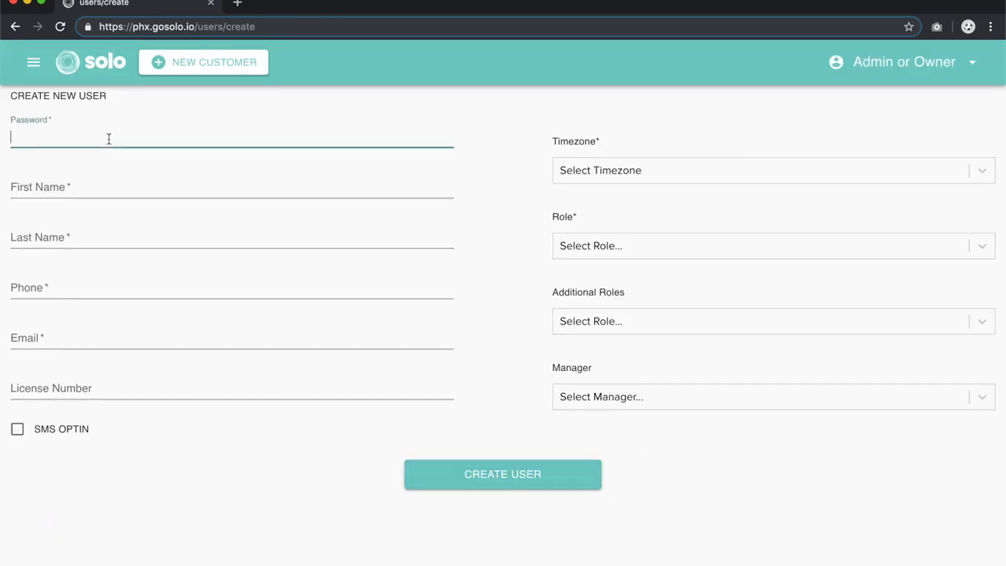
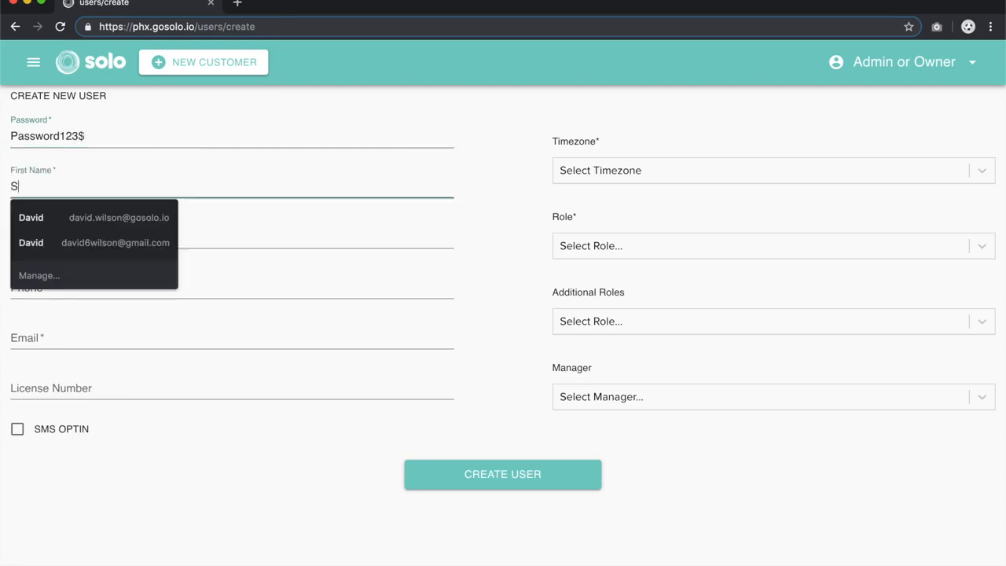
type("User")
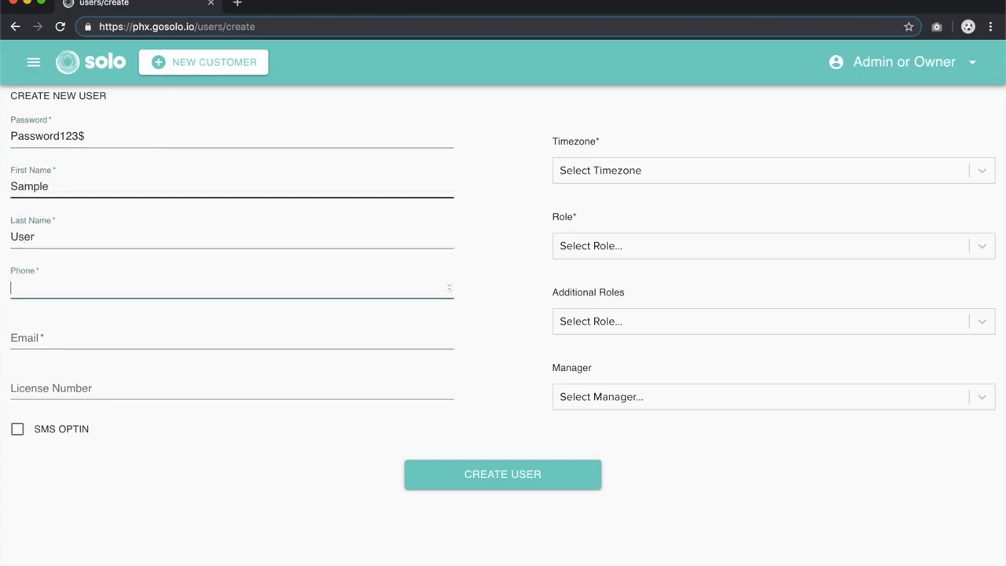
type("1231231234")
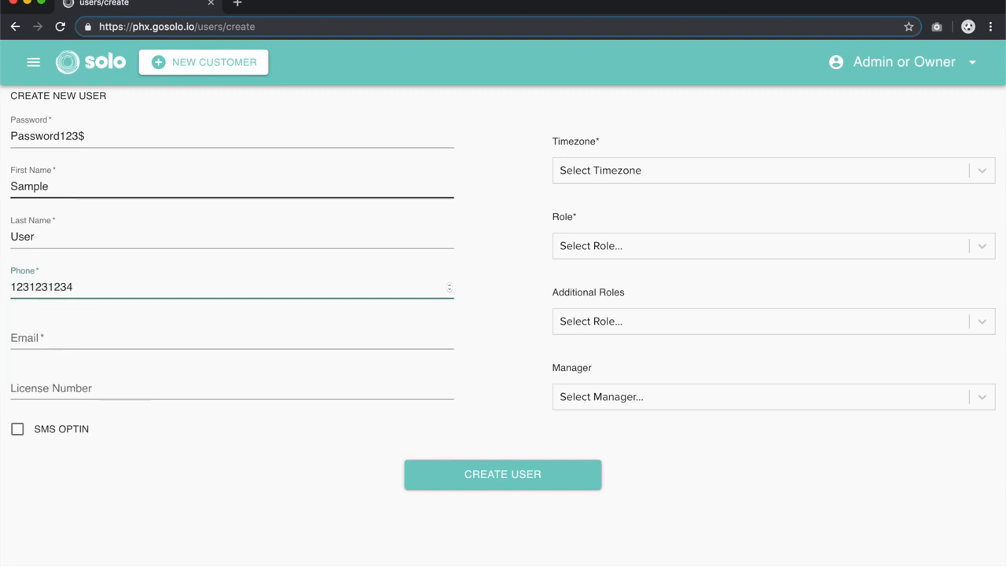
left_click(233, 338)
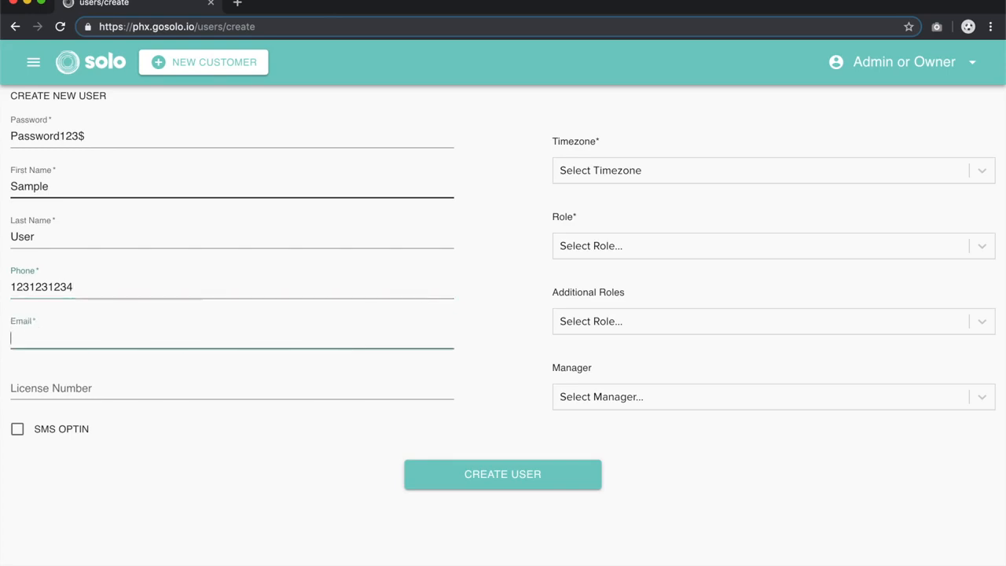
type("test@gmail.c")
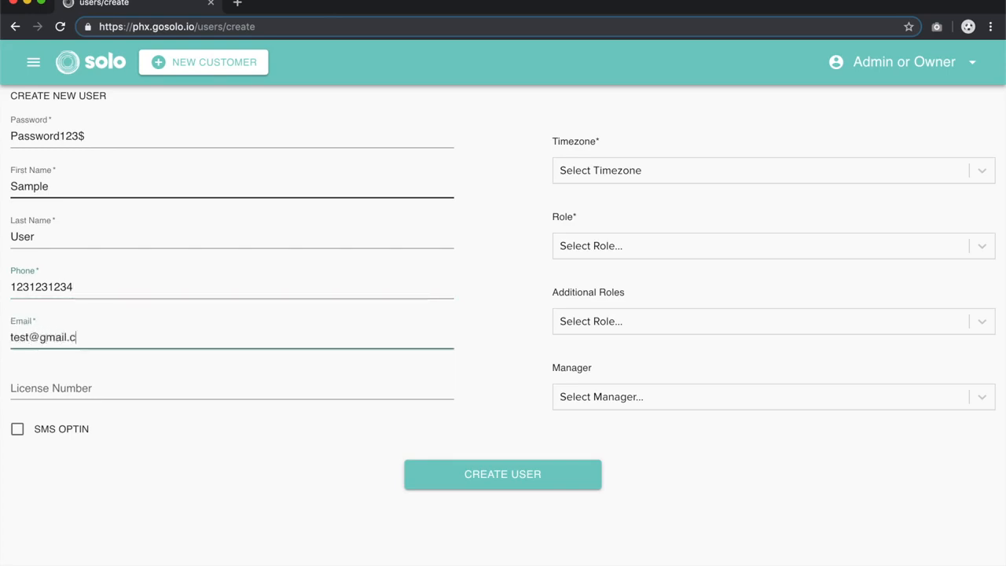
type("om")
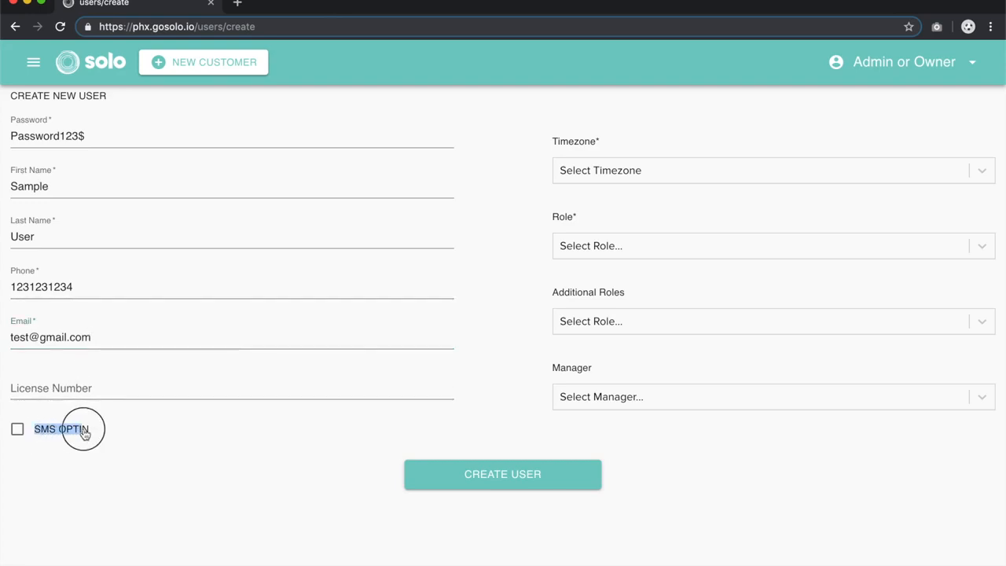
Enable SMS opt-in and set the timezone to America/Denver
left_click(18, 428)
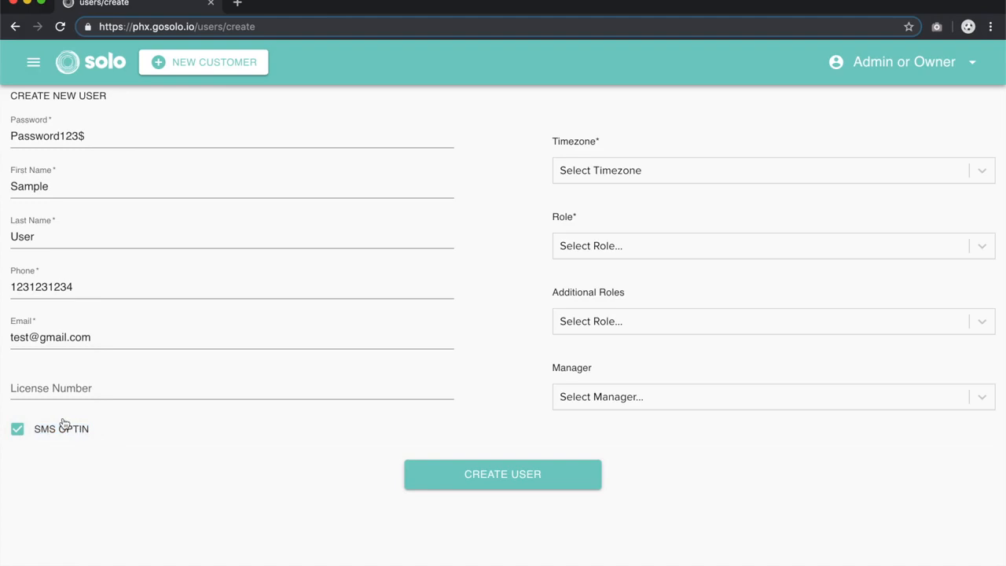
mouse_move(163, 449)
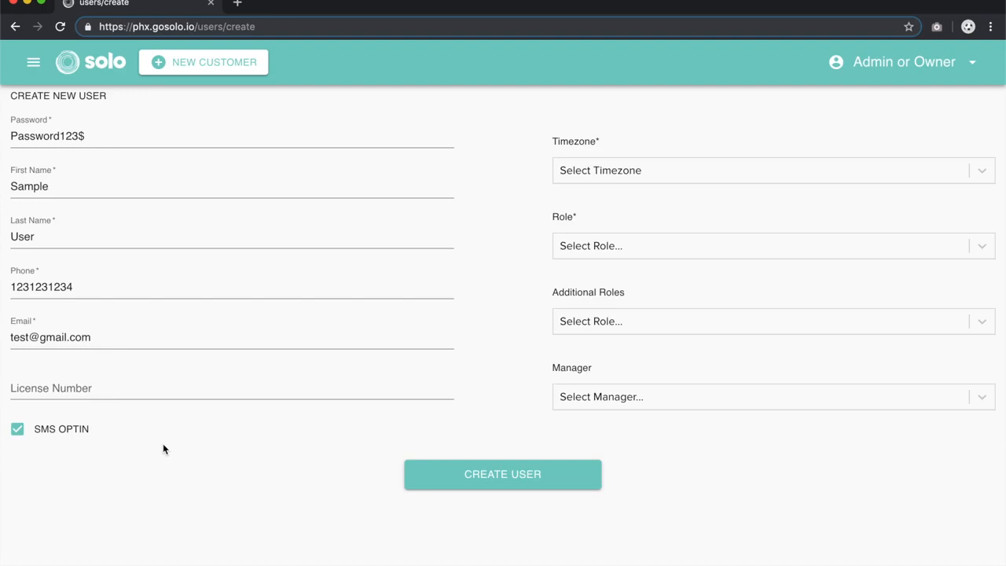
mouse_move(281, 425)
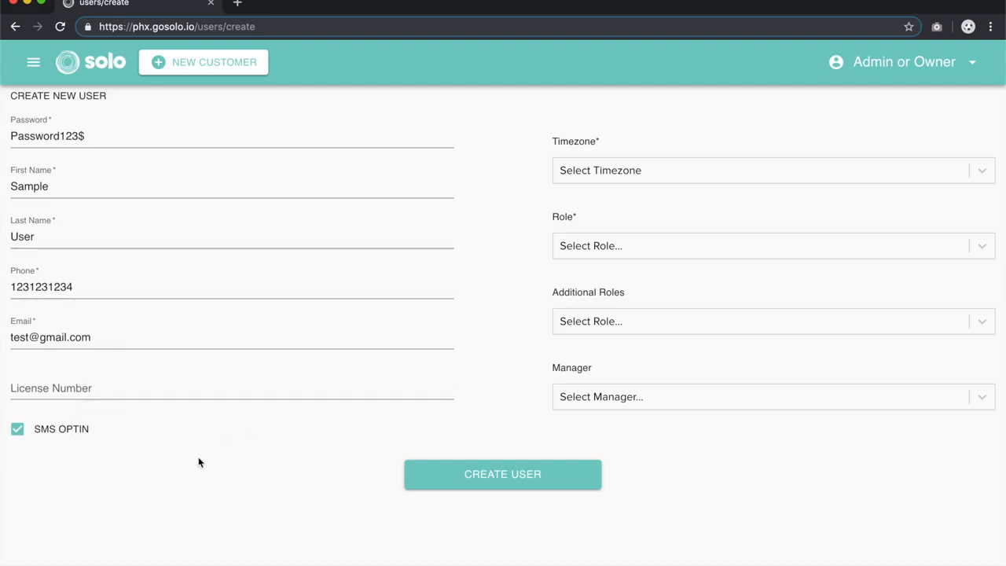
mouse_move(154, 157)
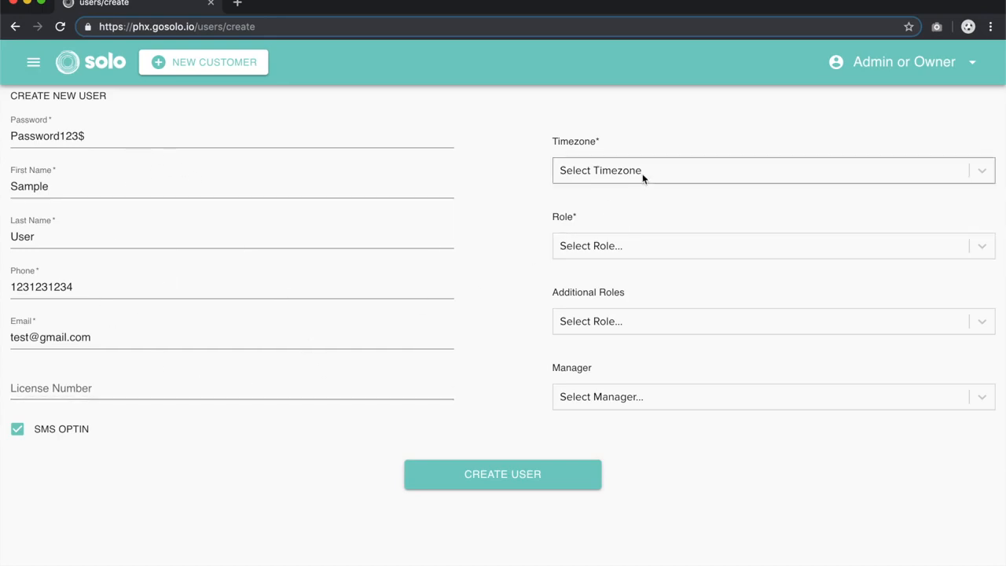
left_click(774, 170)
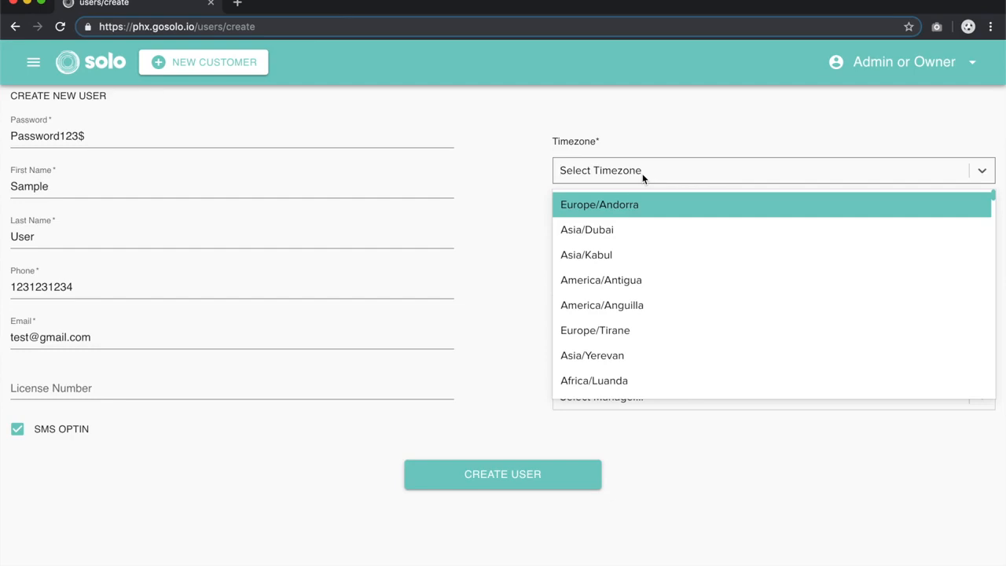
type("d")
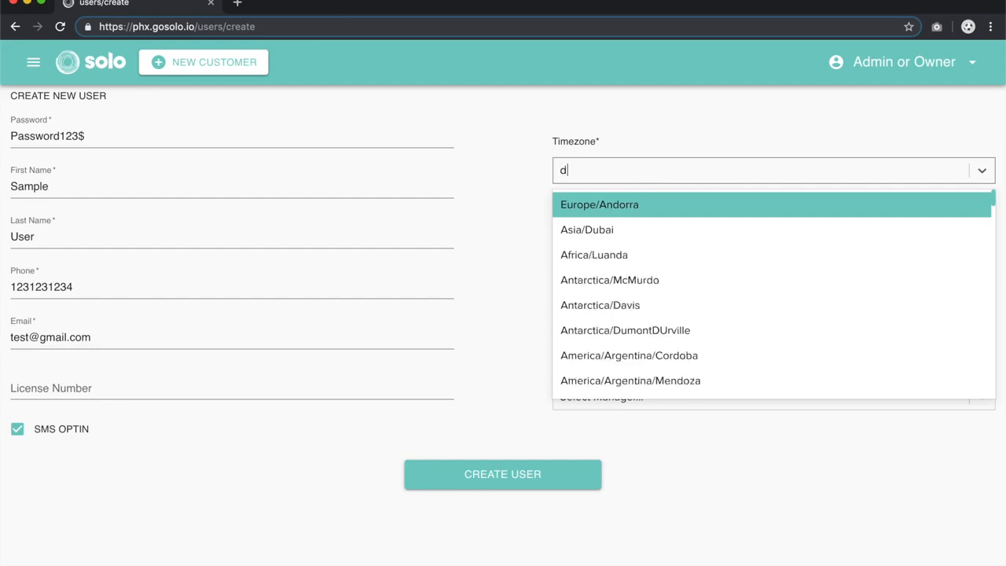
type("enver")
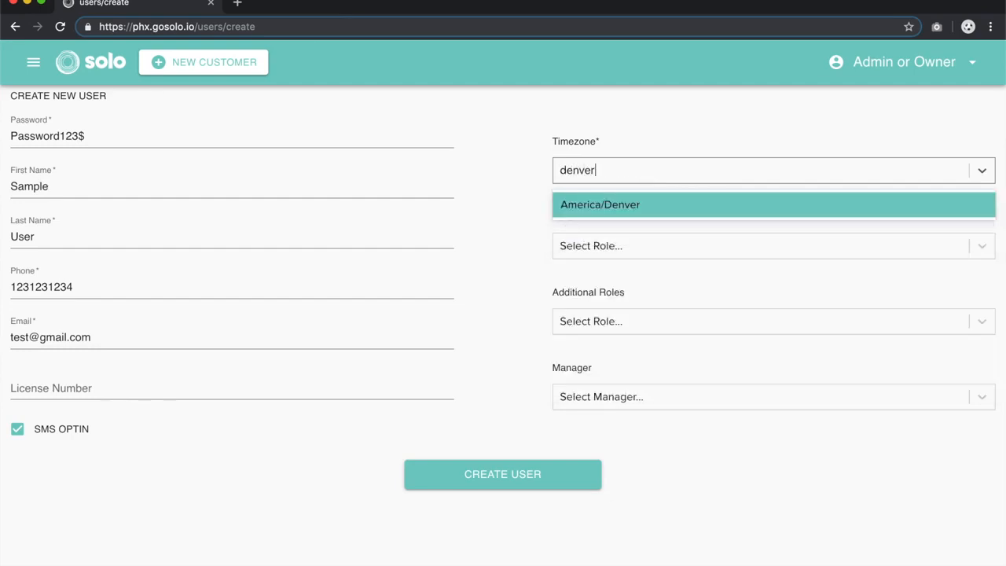
left_click(771, 246)
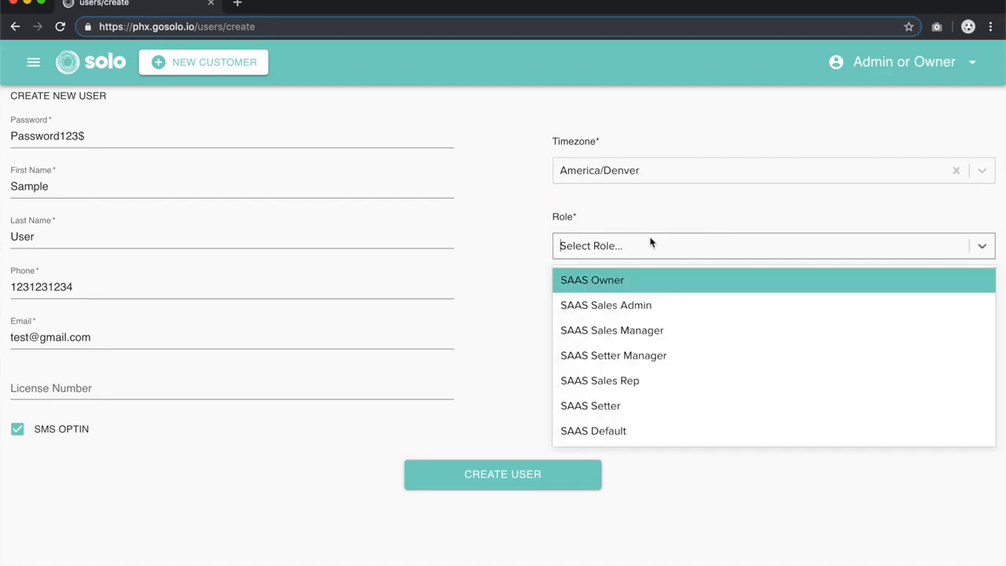
mouse_move(649, 431)
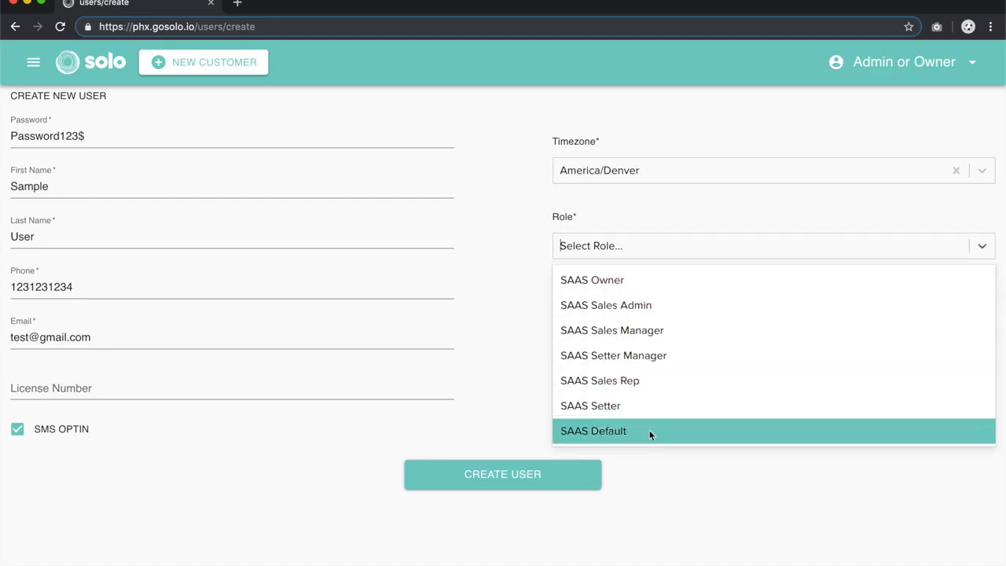
mouse_move(600, 380)
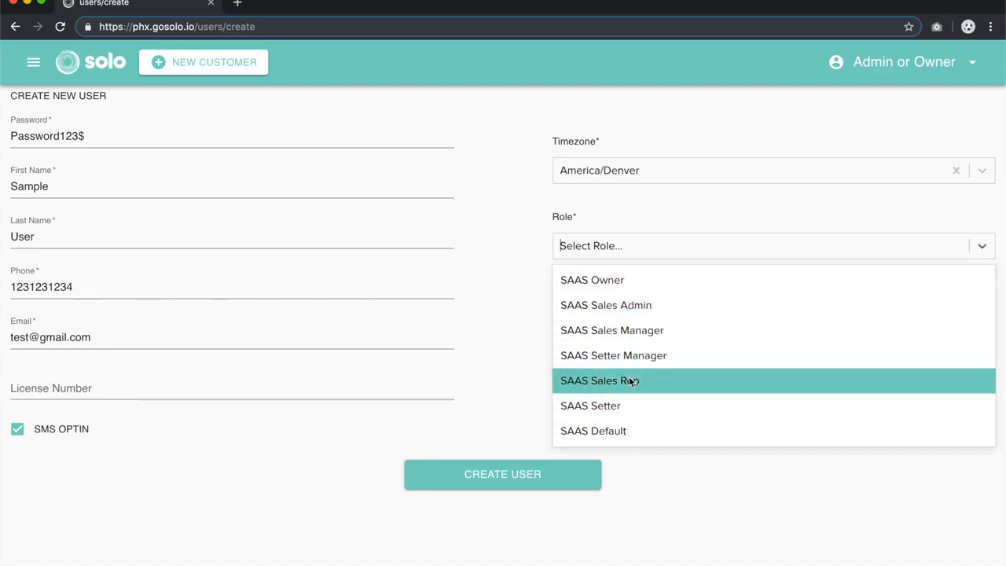
Choose SAAS Sales Rep as the role and review the role options again
left_click(601, 380)
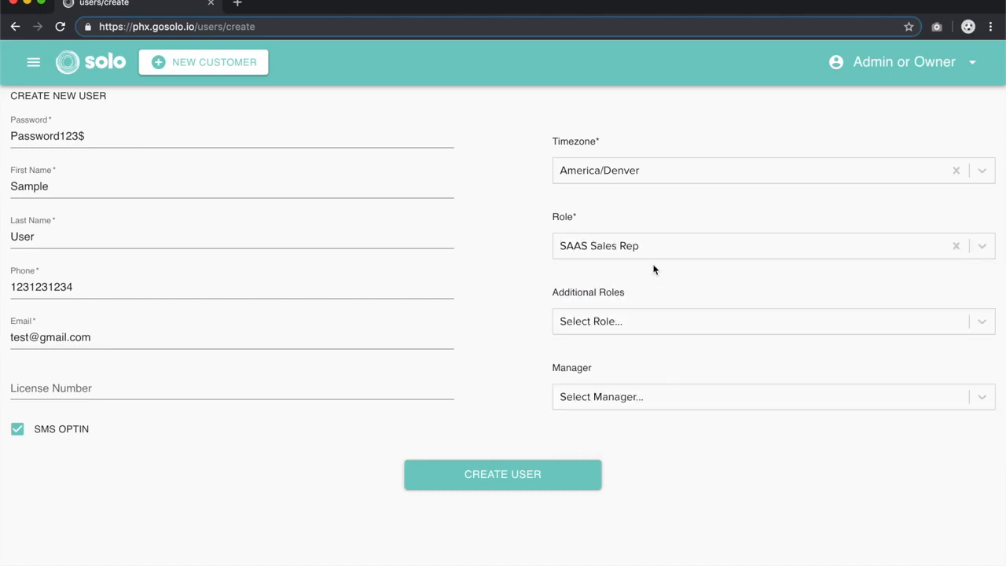
left_click(771, 245)
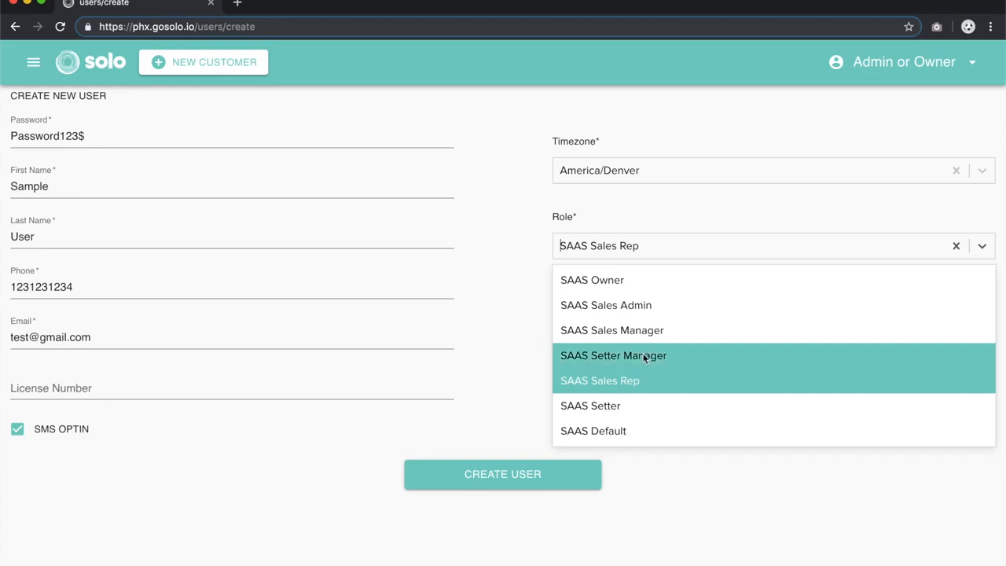
mouse_move(607, 405)
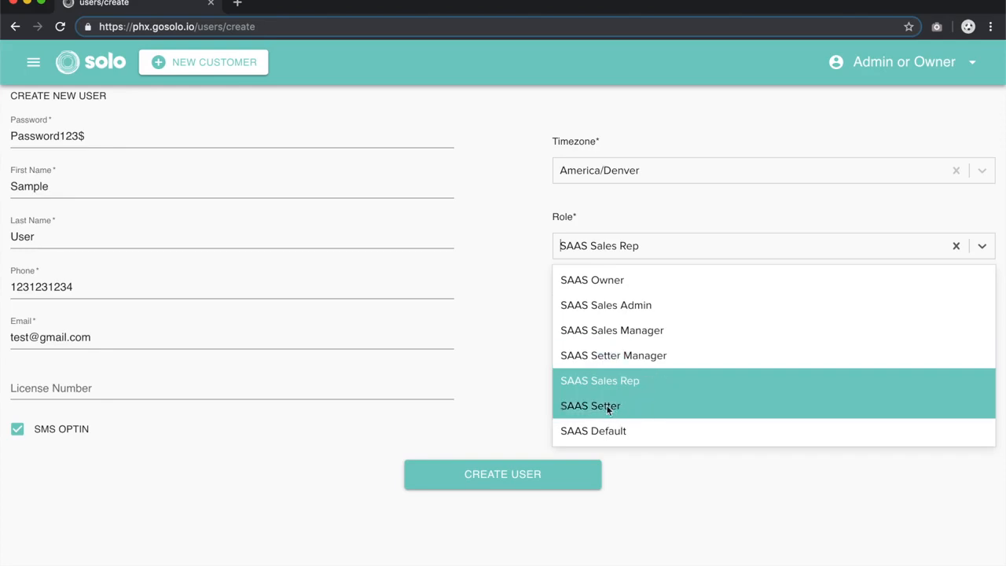
mouse_move(613, 355)
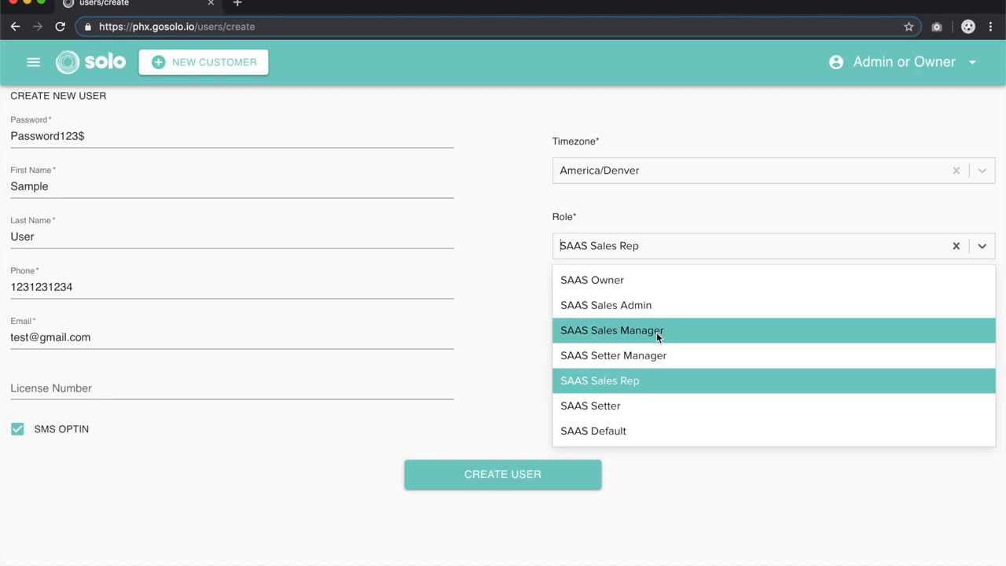
mouse_move(643, 305)
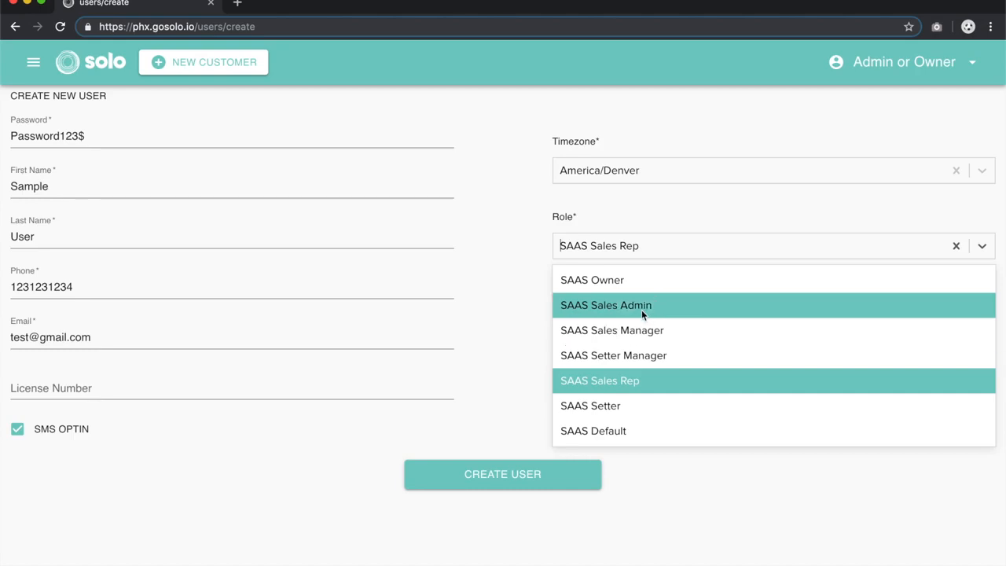
mouse_move(621, 280)
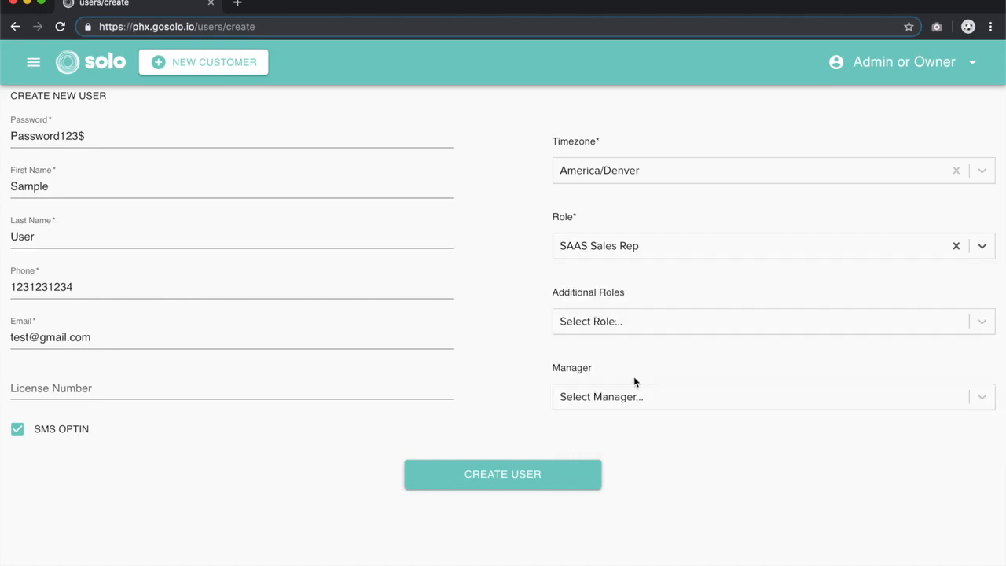
left_click(774, 321)
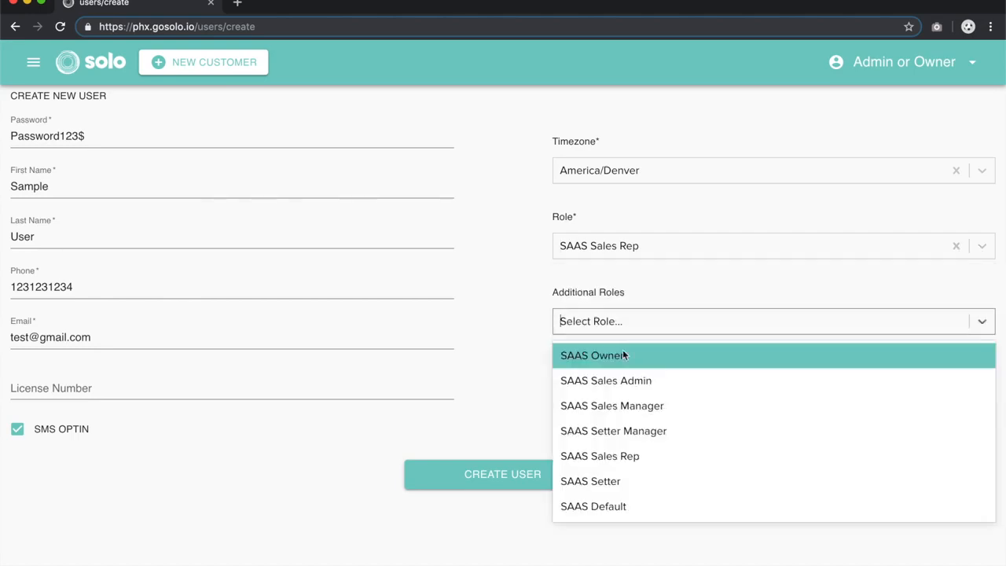
mouse_move(637, 507)
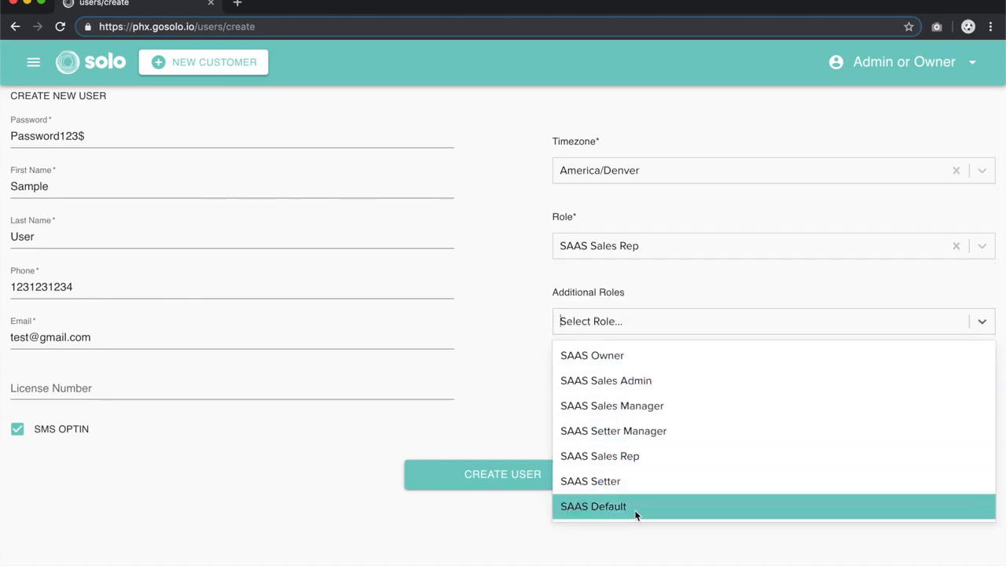
mouse_move(612, 406)
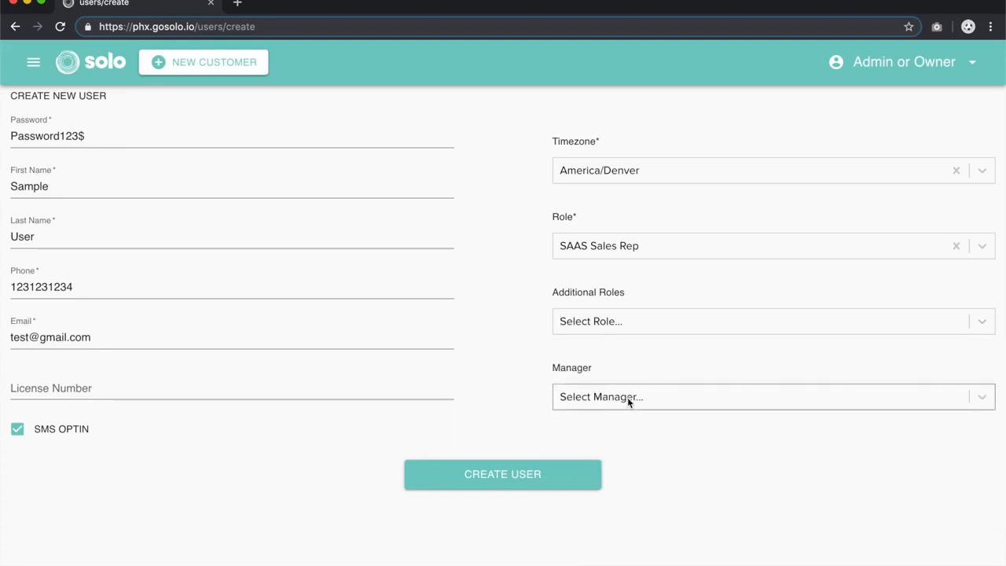
left_click(774, 396)
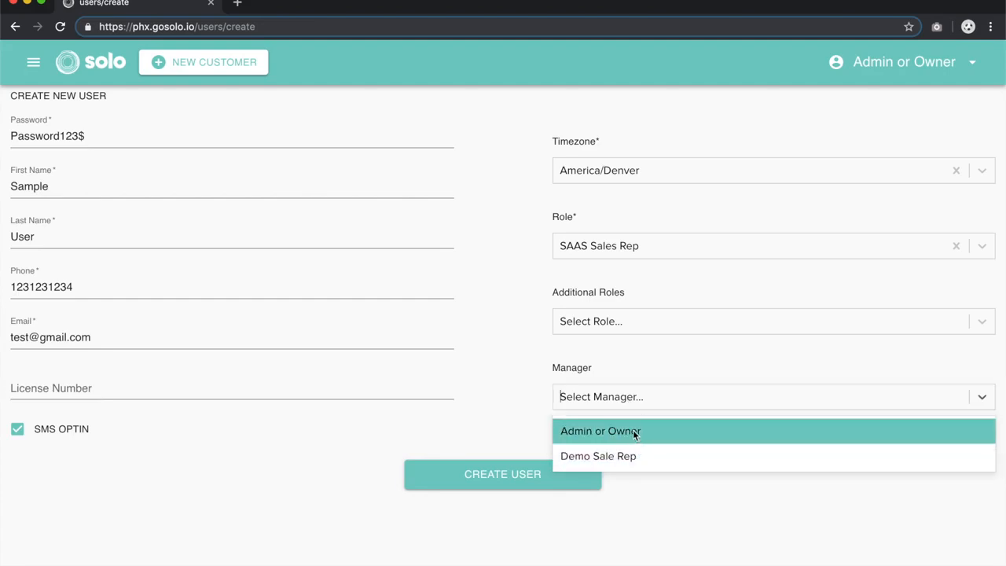
left_click(558, 396)
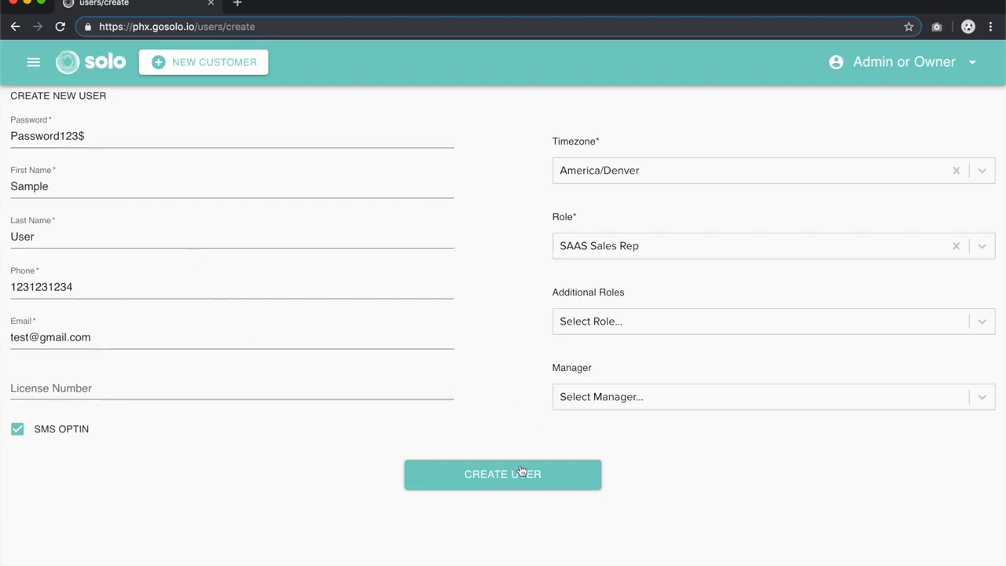
Create Sample User, landing on its edit page with the entered details
left_click(503, 475)
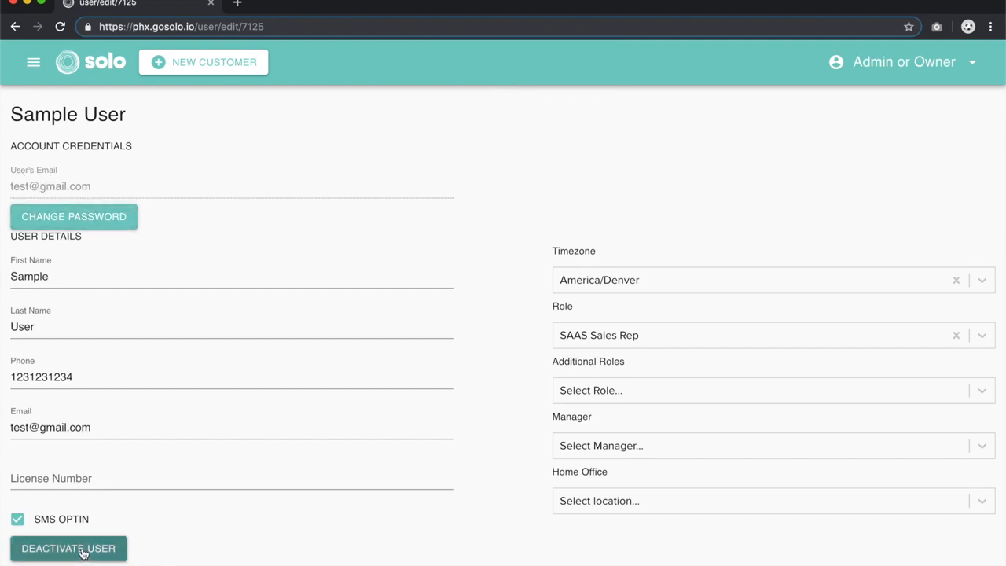
mouse_move(626, 320)
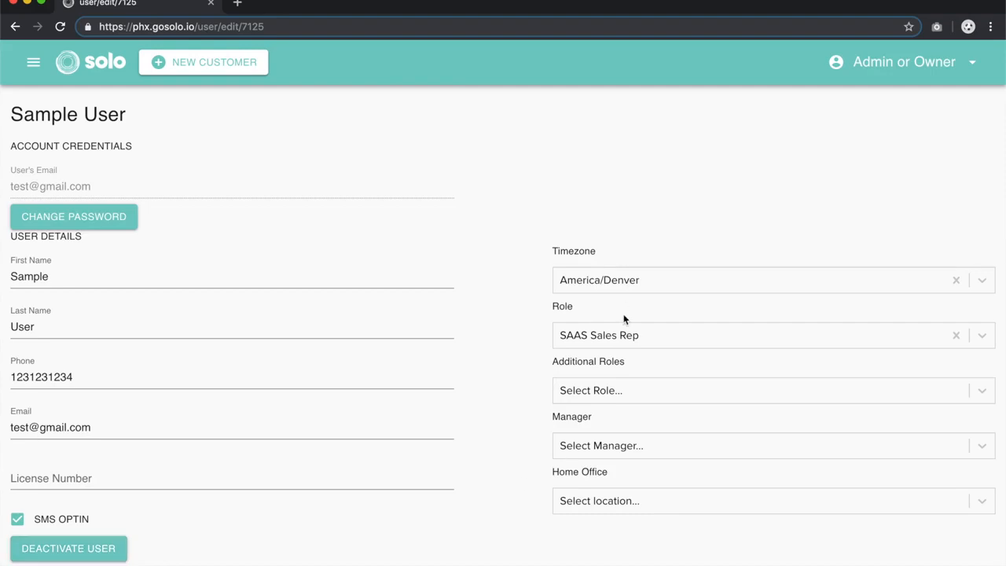
mouse_move(755, 226)
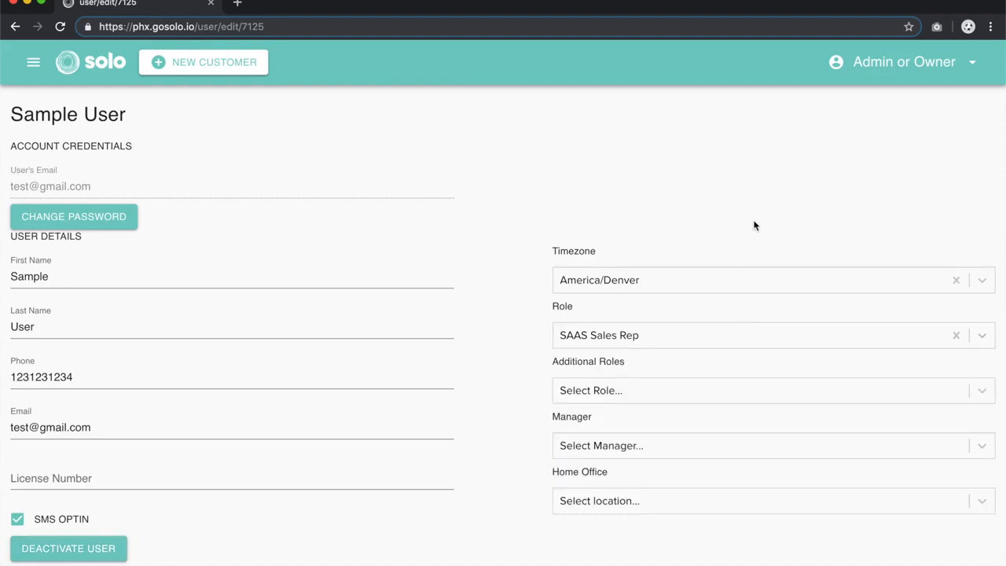